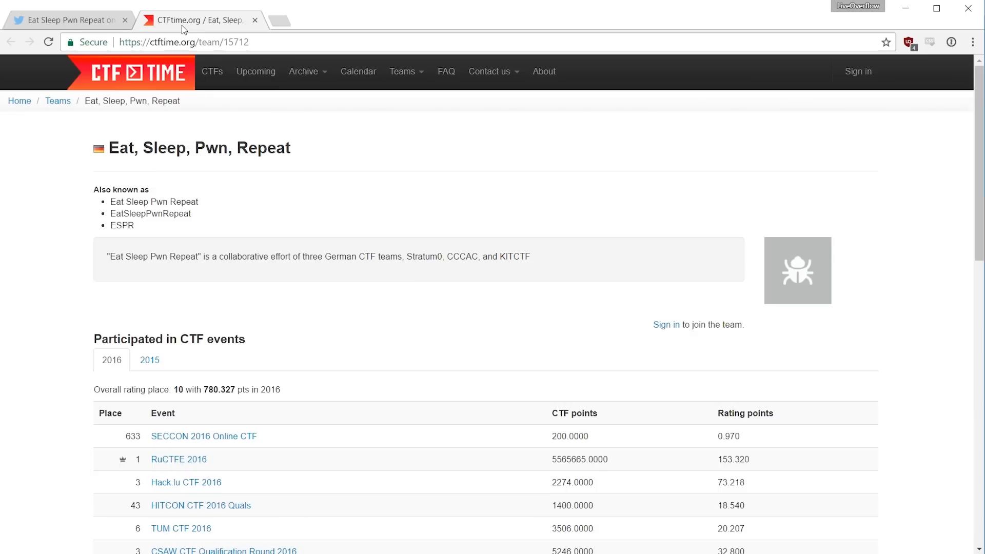
Switch to the Twitter tab and scroll through ESPR's nine-line assembler tweet
left_click(70, 20)
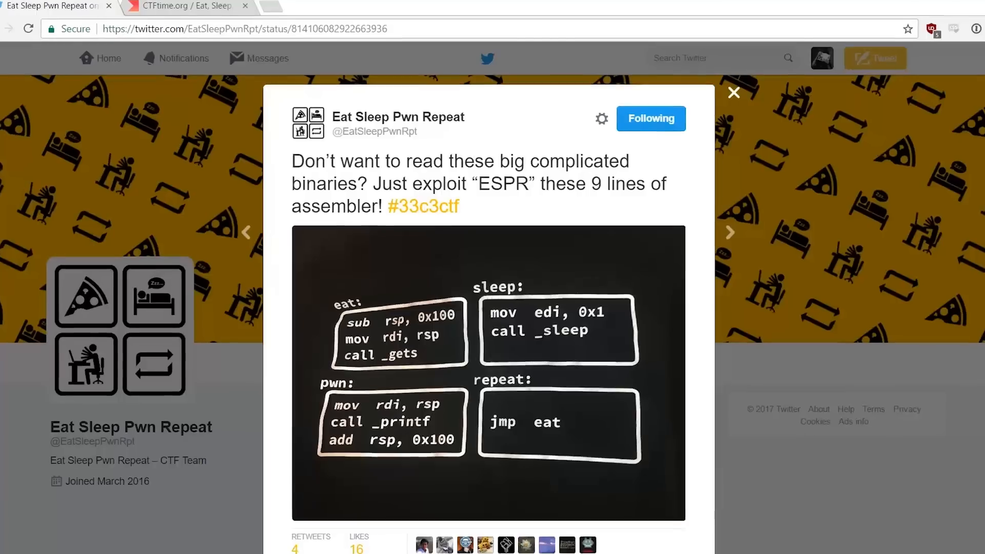
scroll("down", 3)
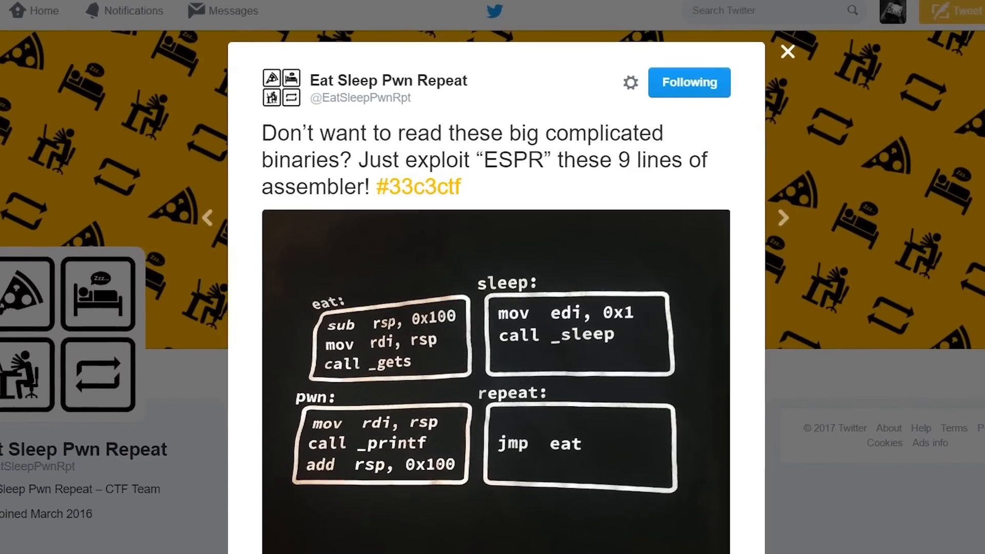
scroll("up", 3)
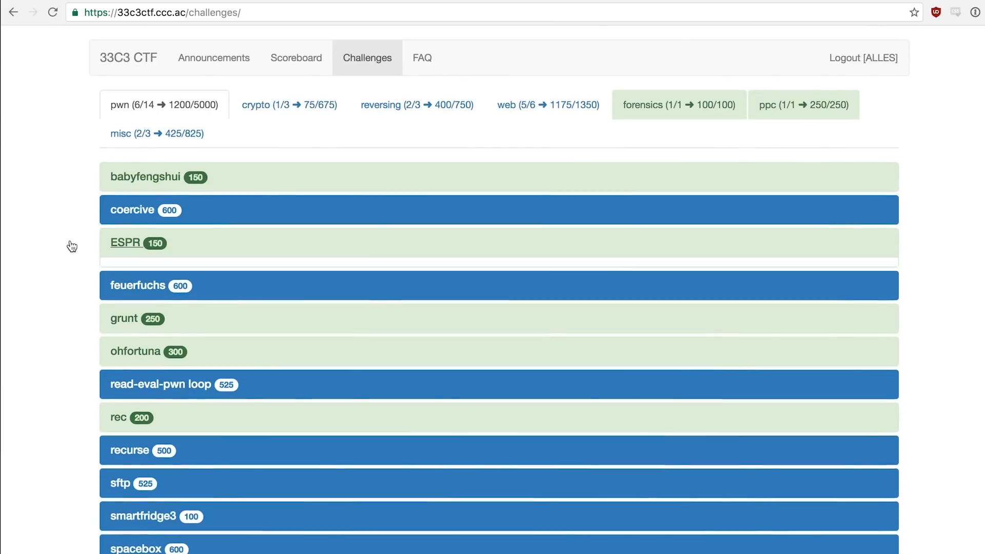
Expand the ESPR pwn challenge entry and scroll to its photo and netcat address
left_click(125, 243)
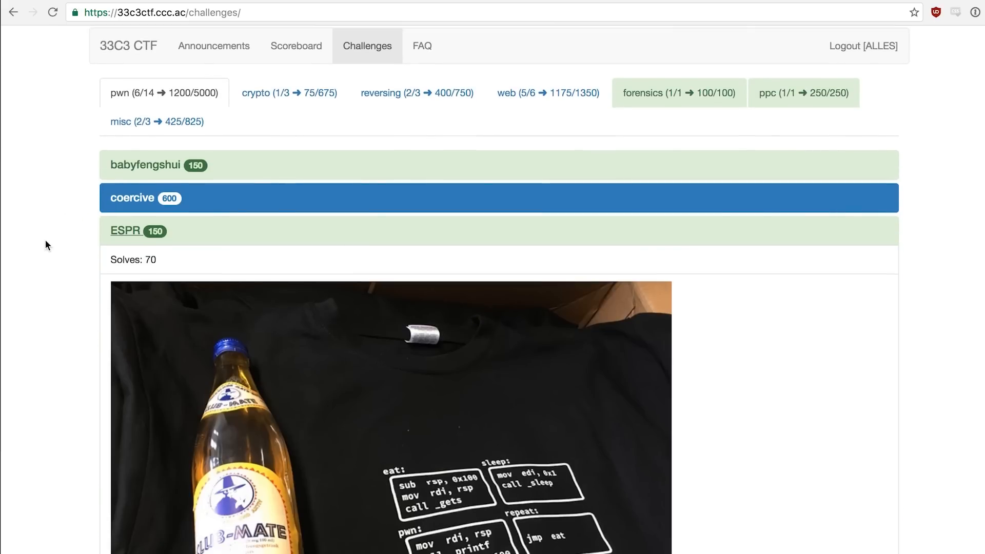
scroll("down", 3)
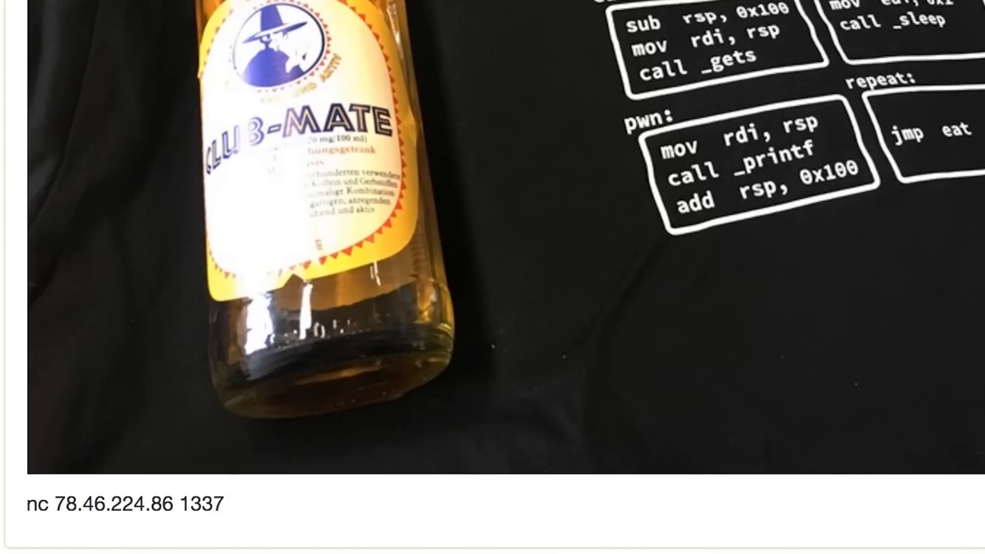
scroll("up", 3)
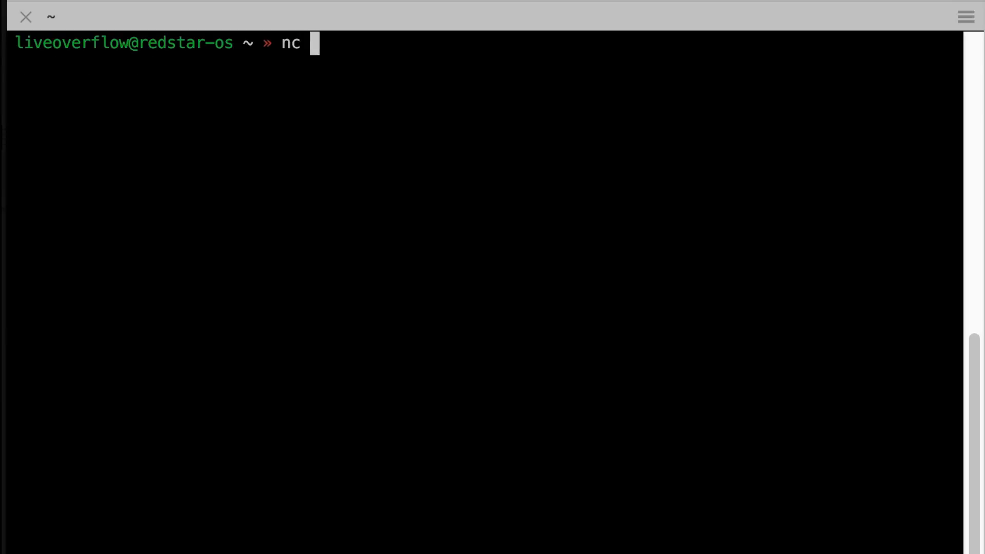
Connect with nc to 78.46.224.86 1337 and send AAAA and BBBB strings to see them echoed
type("78.46.224.86 1337")
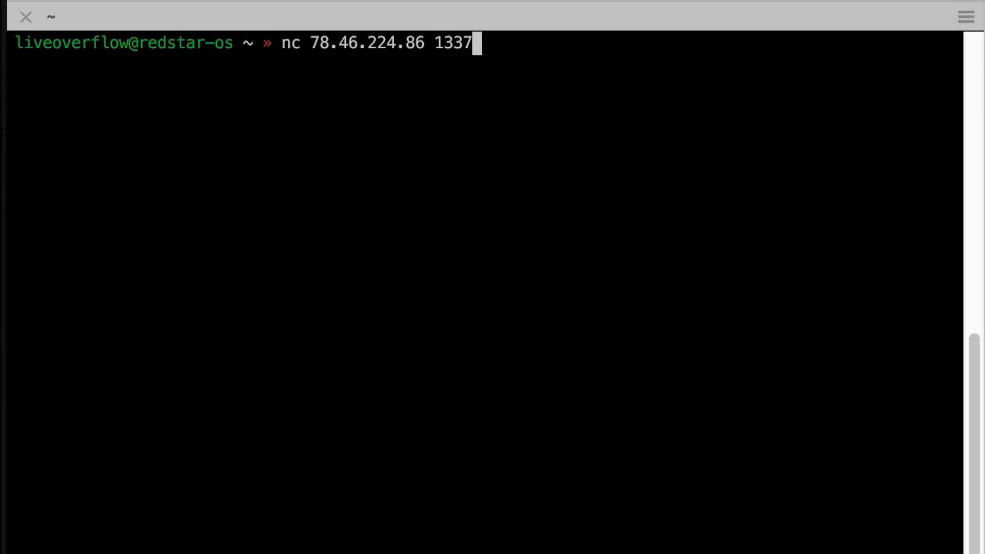
key("Return")
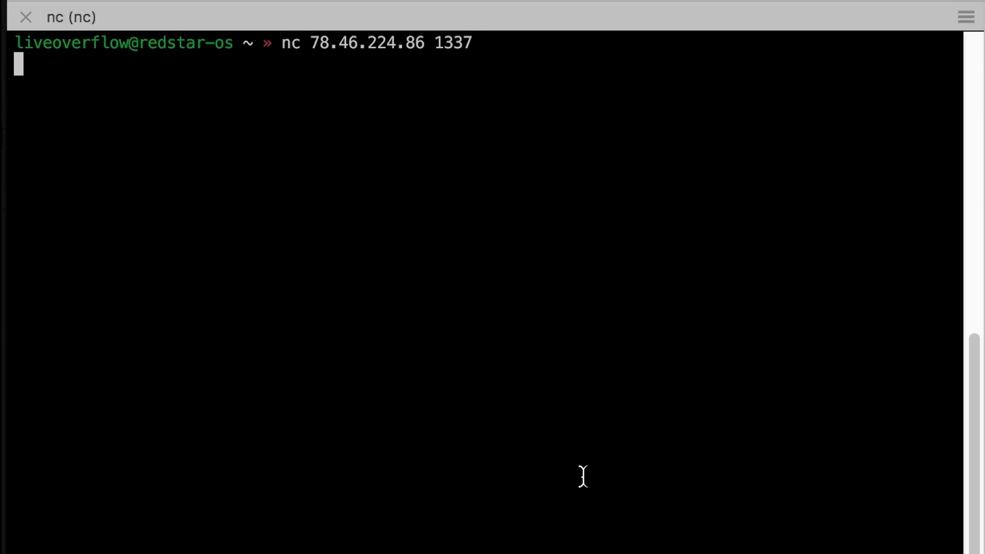
type("AAAA")
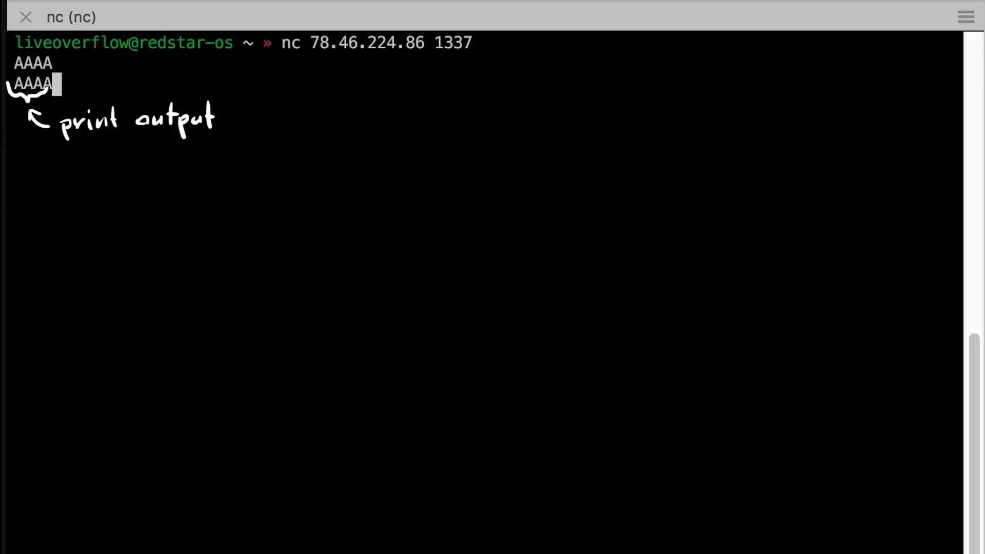
type("BBBB")
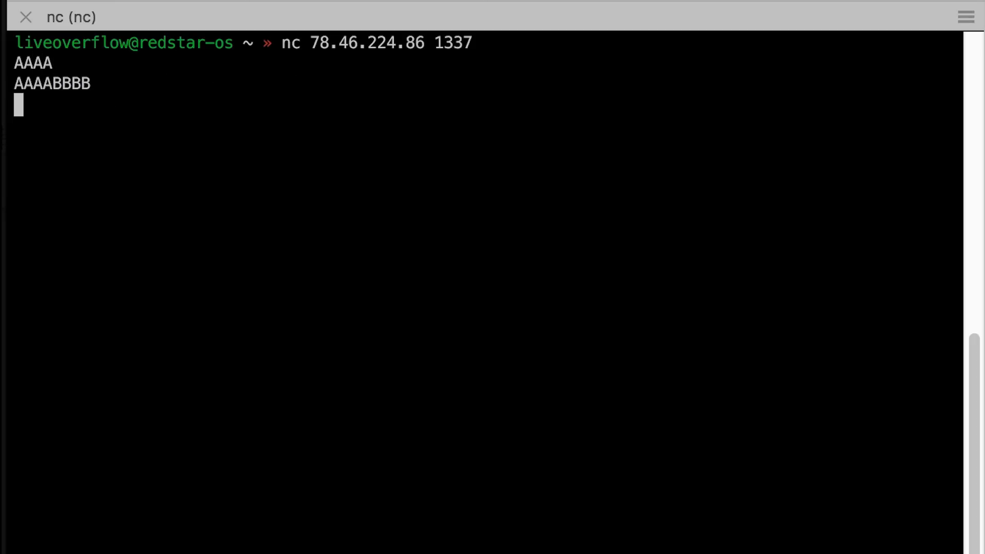
type("BBBB")
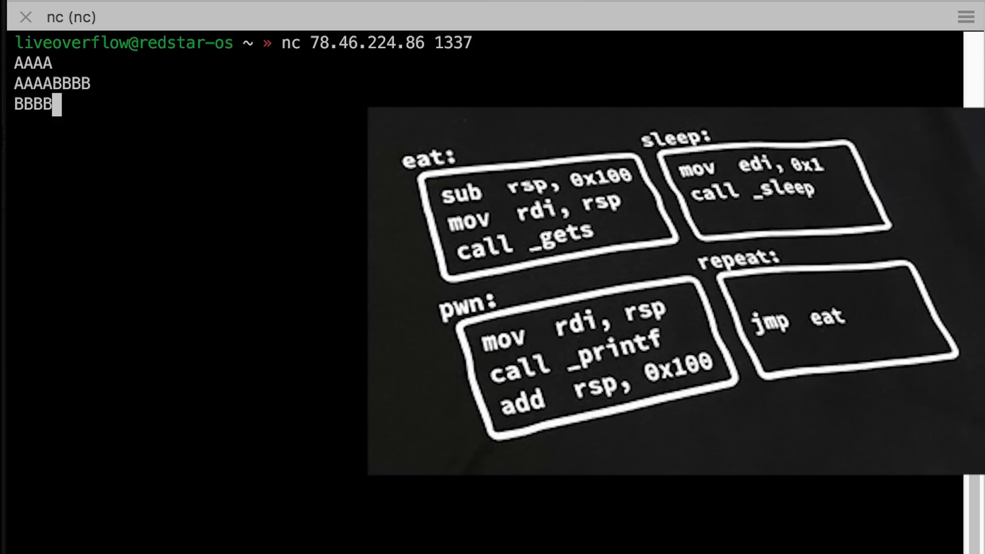